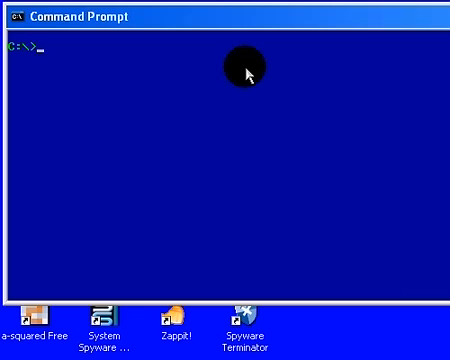
# Run netstat -a to list all active TCP and UDP connections and listening ports.
pyautogui.write('net')
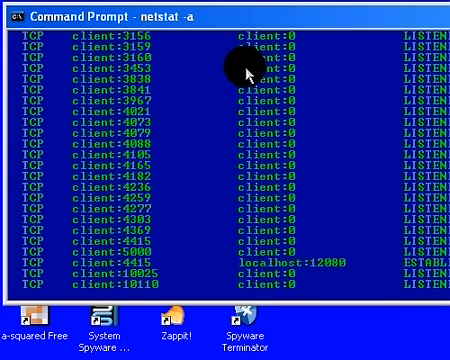
pyautogui.scroll(-3)
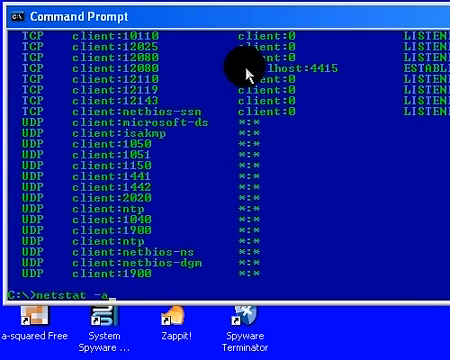
pyautogui.moveTo(250, 64)
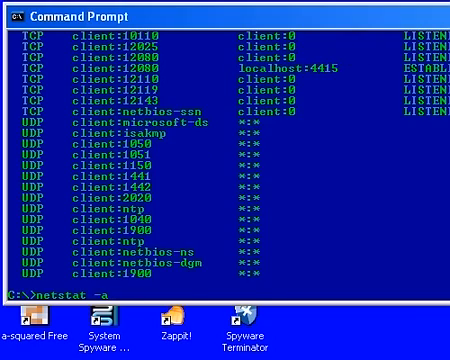
pyautogui.press('Return')
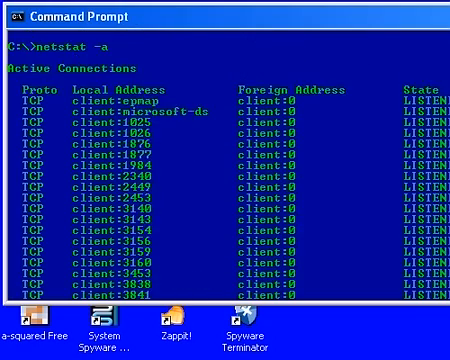
pyautogui.scroll(-3)
pyautogui.write('nets')
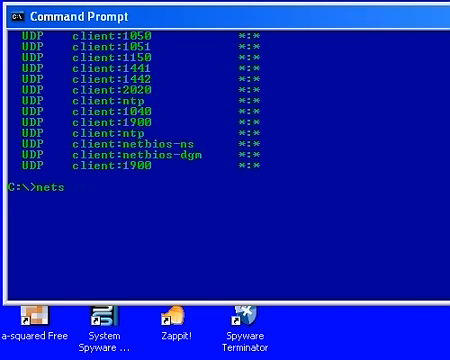
# Run netstat -n to list active connections with numeric addresses, then clear the screen with cls.
pyautogui.write('tat -n')
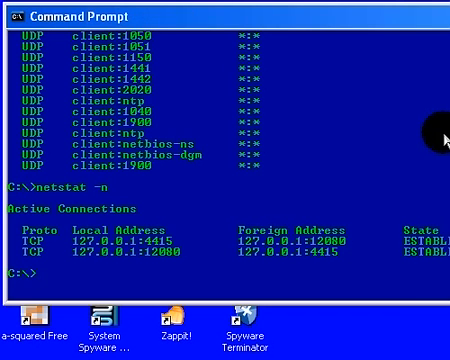
pyautogui.moveTo(320, 130)
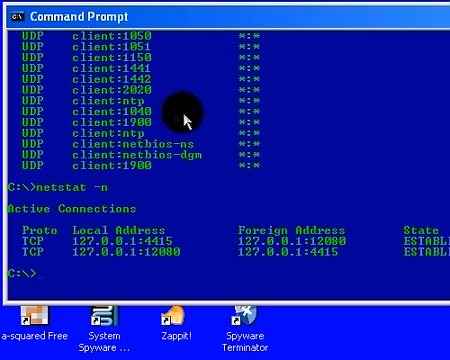
pyautogui.moveTo(276, 198)
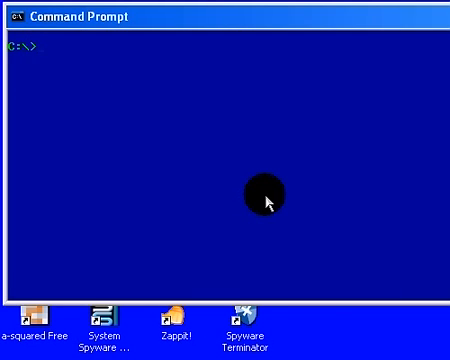
# Compose shutdown -s -t 120 for a timed 120-second shutdown.
pyautogui.write('shutdo')
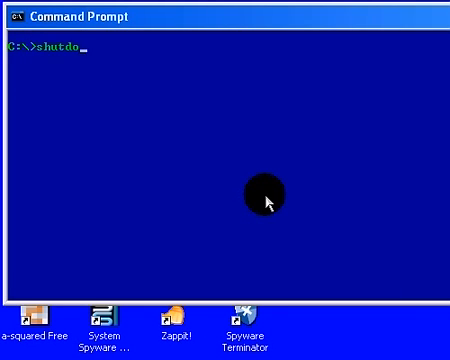
pyautogui.write('wn -s')
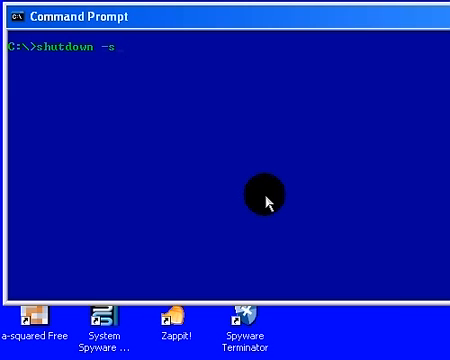
pyautogui.write('-t')
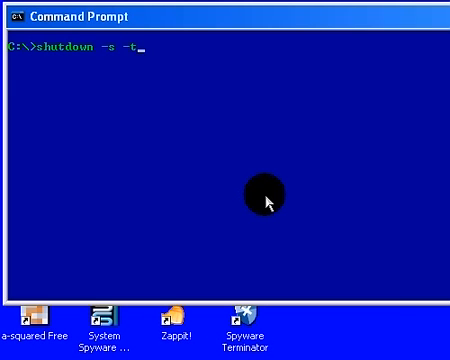
pyautogui.write('120')
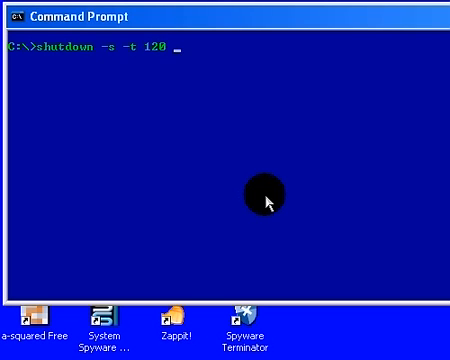
# Append the quoted message "A Virus Has Been Detected please Reboot" and run it, getting usage help.
pyautogui.write('" A')
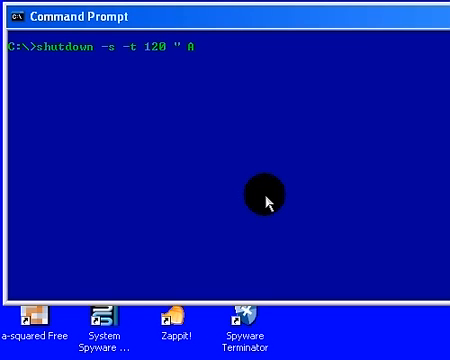
pyautogui.write('Virus Has')
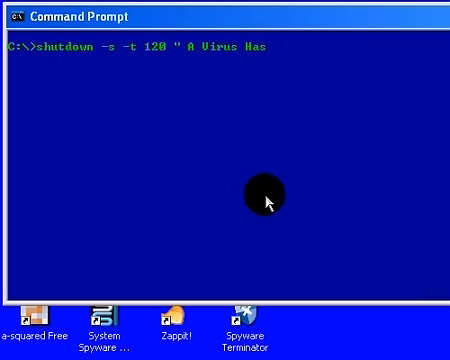
pyautogui.write('Been Dete')
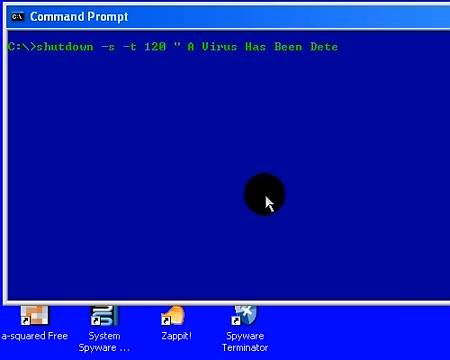
pyautogui.write('d\\')
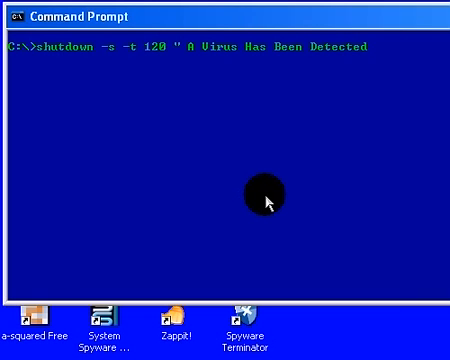
pyautogui.write('please Rebo')
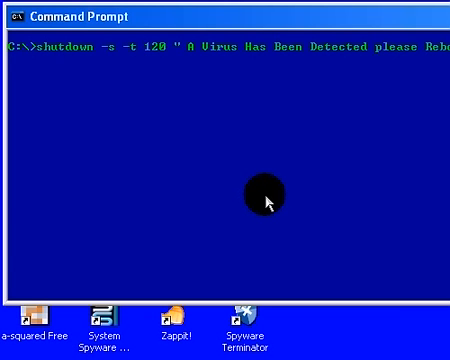
pyautogui.press('Return')
pyautogui.write('shutdown -s -t 120 -c\\ " A Virus Has Been Detected please')
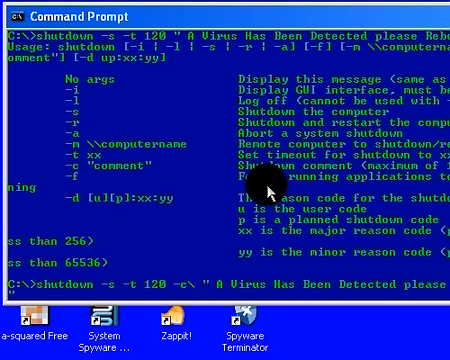
# Run the corrected shutdown command with -c so the System Shutdown dialog shows the fake virus message.
pyautogui.press('Return')
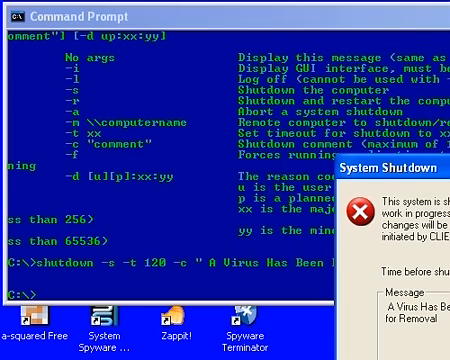